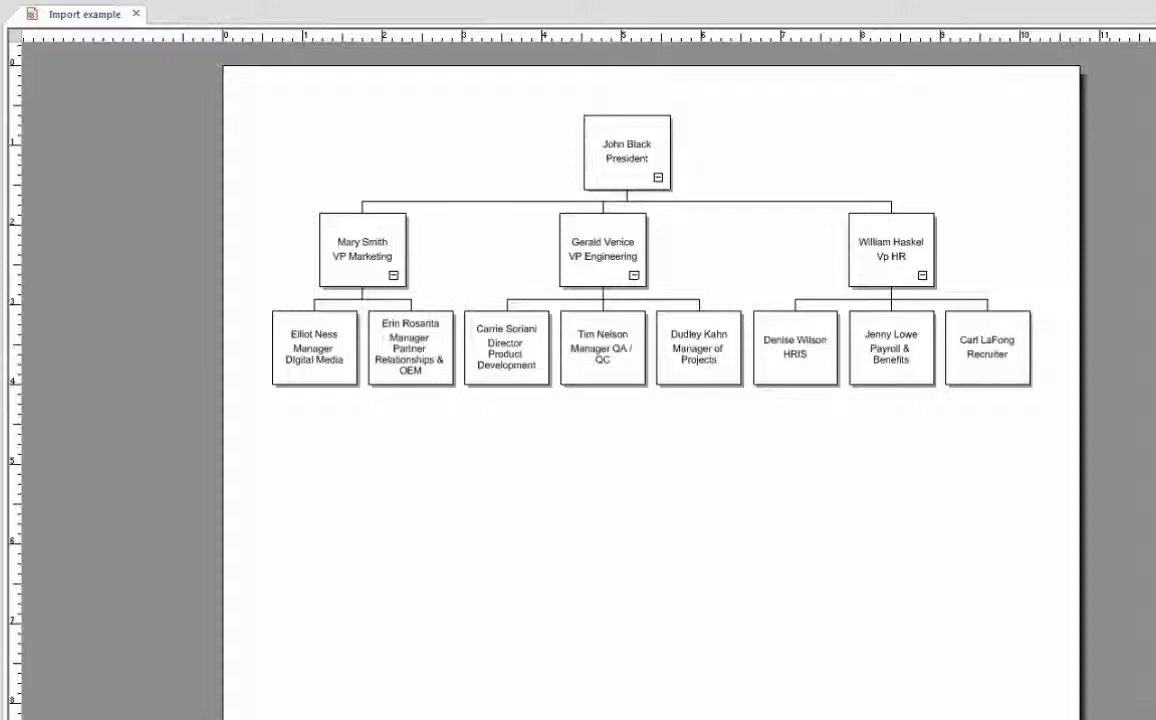
Step: Start a new blank org chart document
{"action": "left_click", "coordinate": [626, 152]}
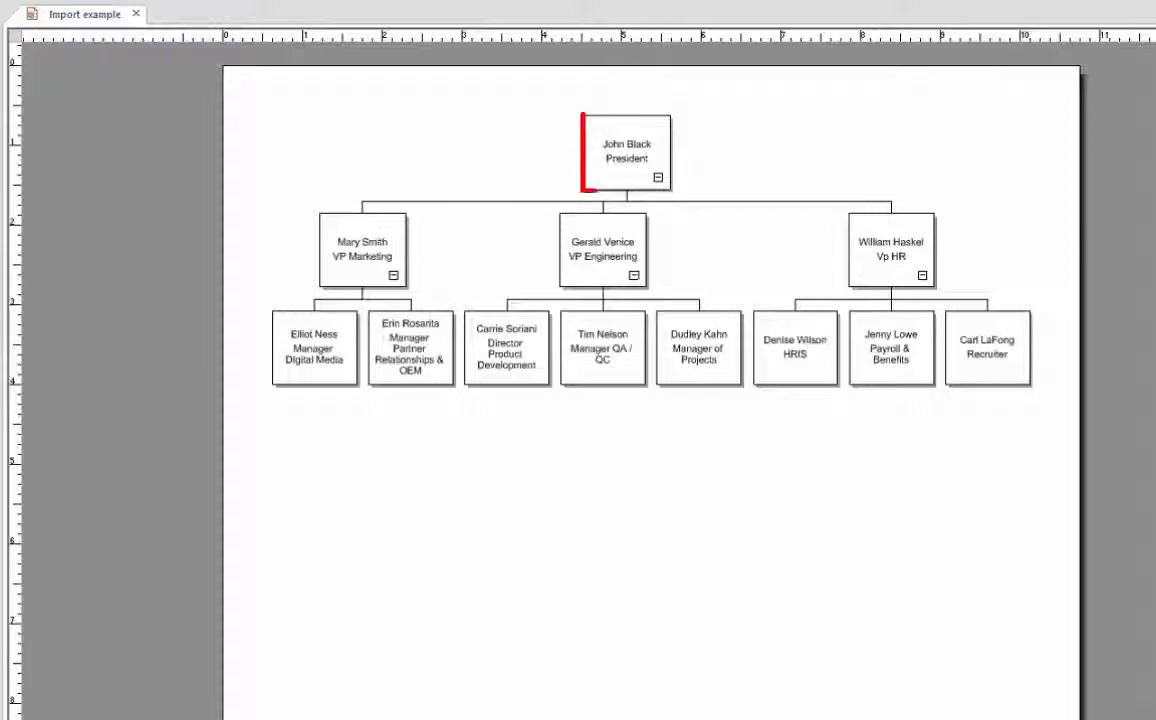
{"action": "left_click", "coordinate": [626, 152]}
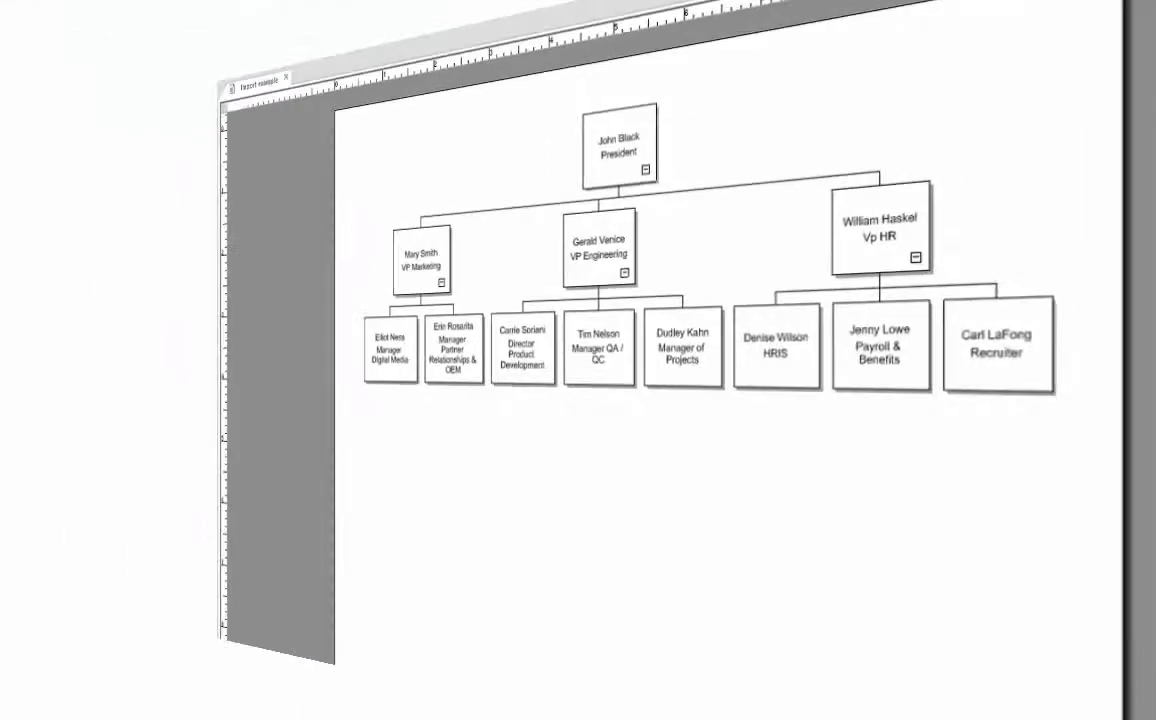
{"action": "left_click", "coordinate": [182, 14]}
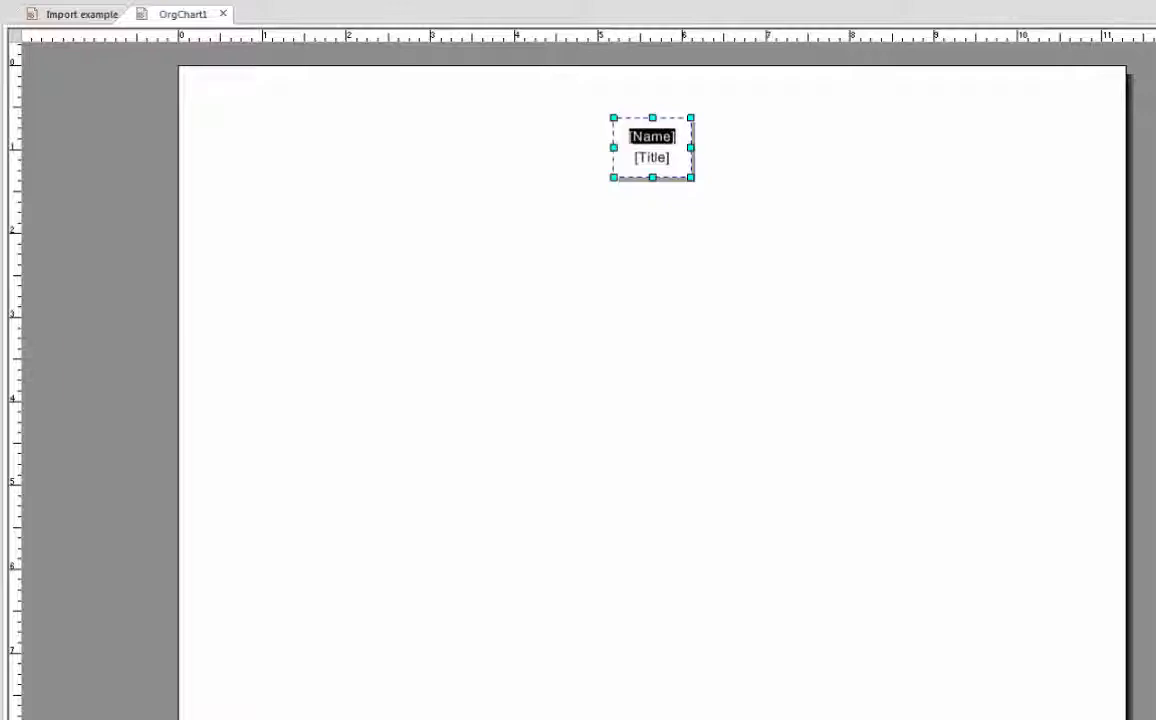
Step: Fill the top box with the name John Black and the title President
{"action": "type", "text": "J"}
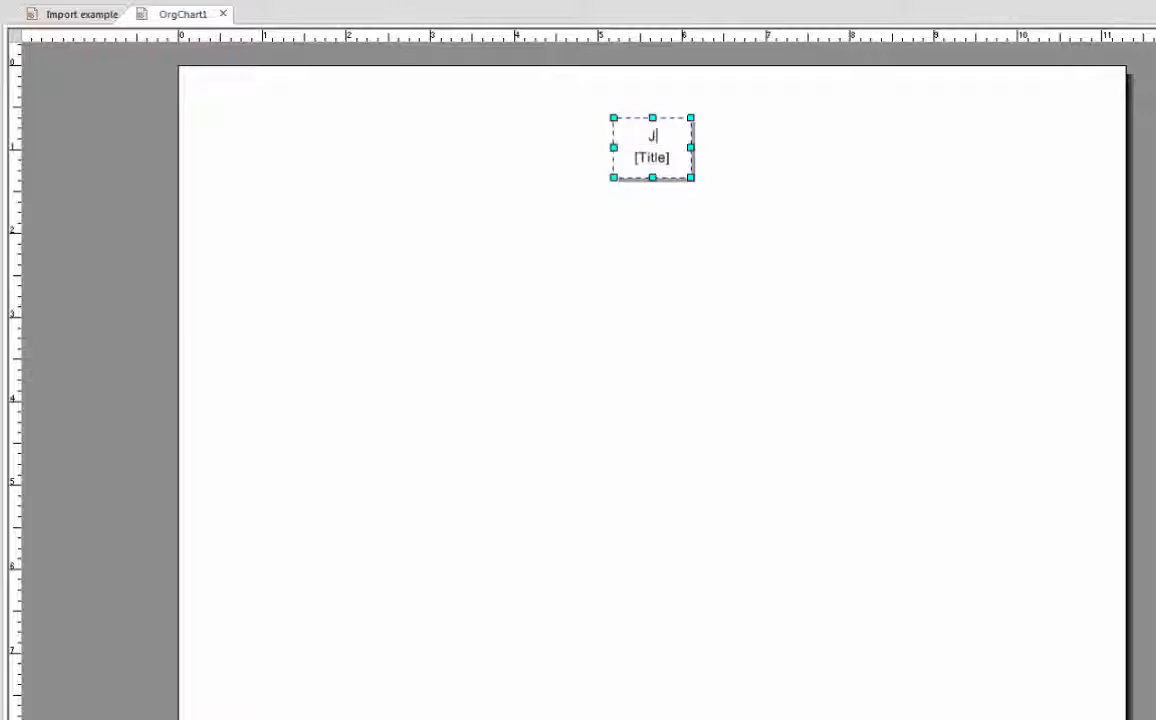
{"action": "type", "text": "John Blac"}
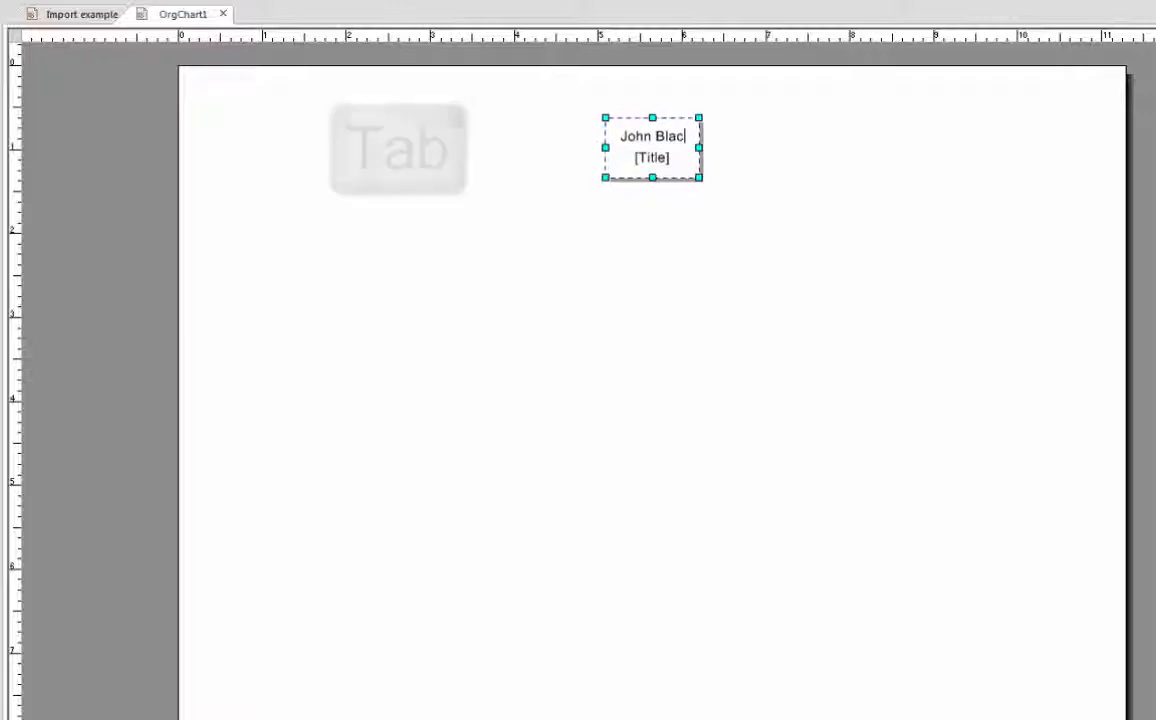
{"action": "key", "text": "Tab"}
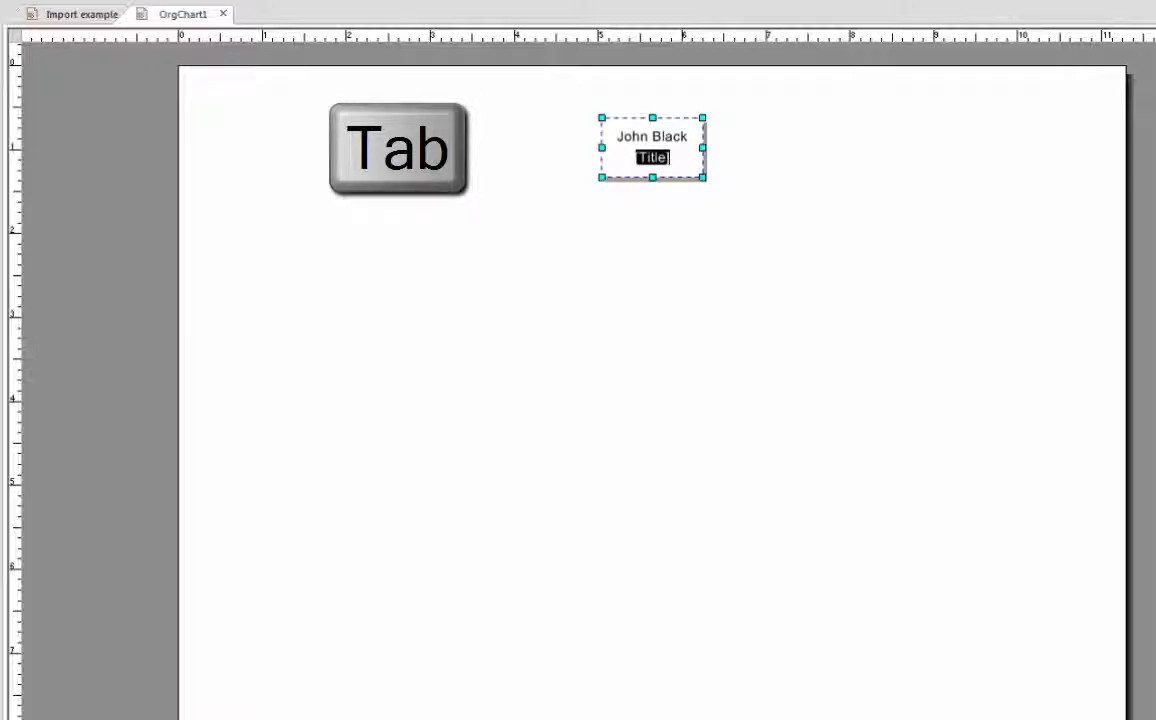
{"action": "type", "text": "President"}
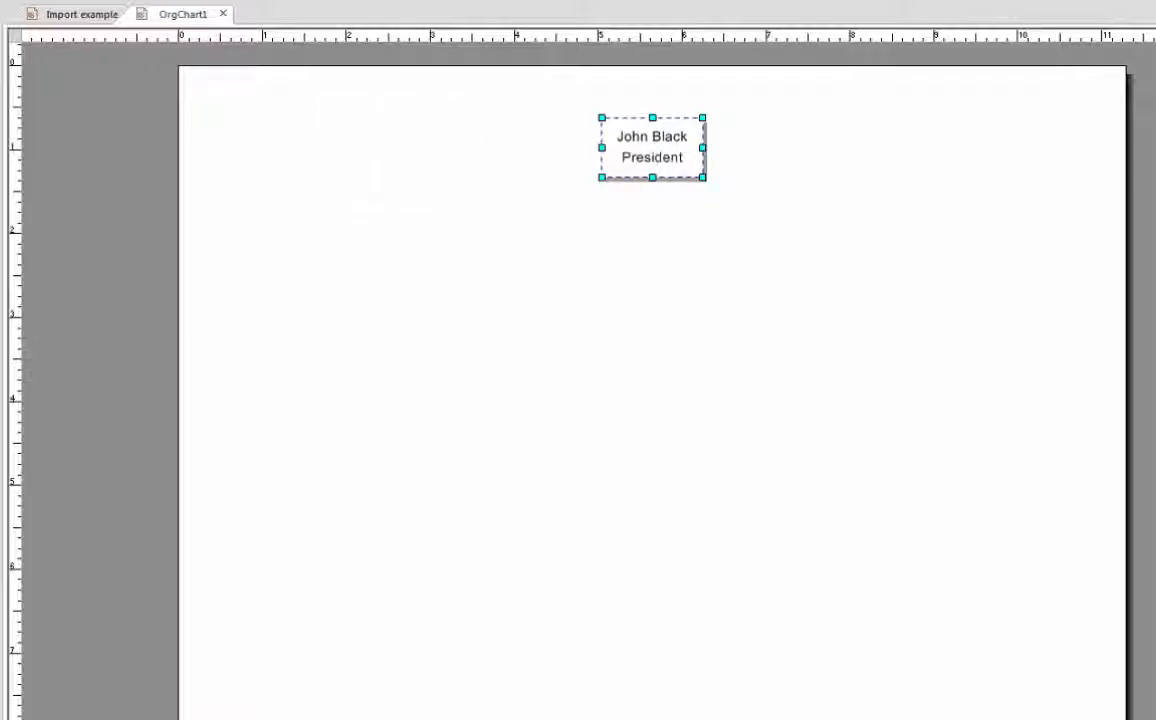
{"action": "mouse_move", "coordinate": [696, 242]}
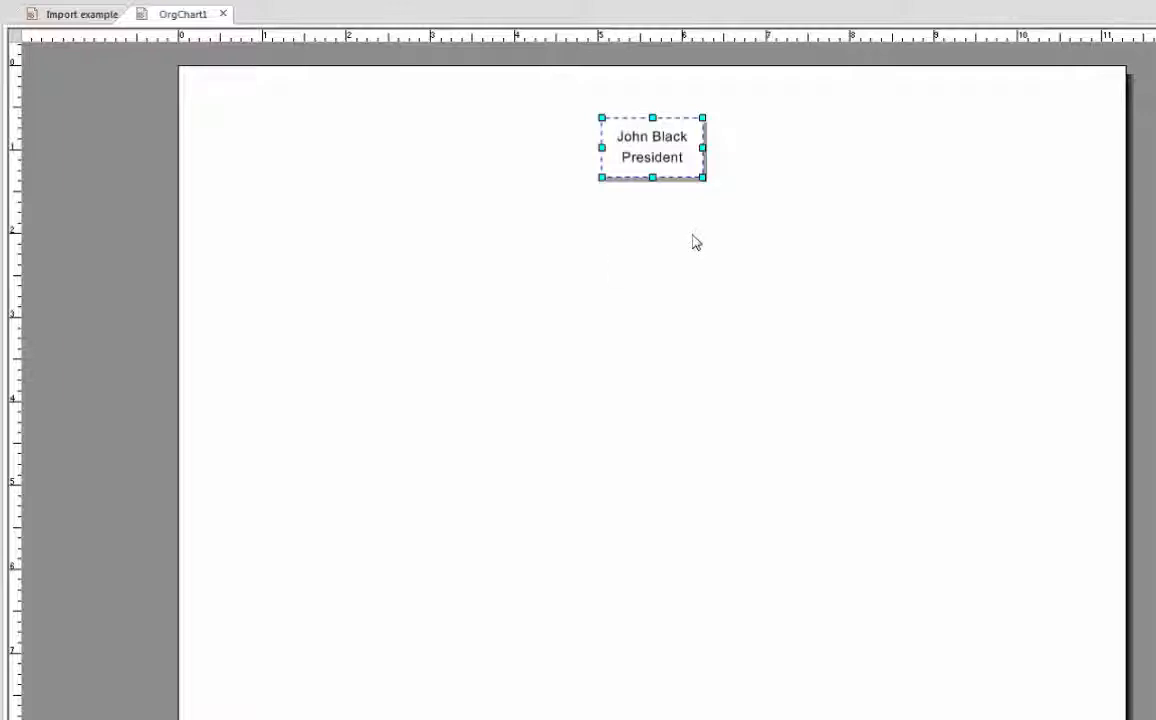
{"action": "left_click", "coordinate": [648, 244]}
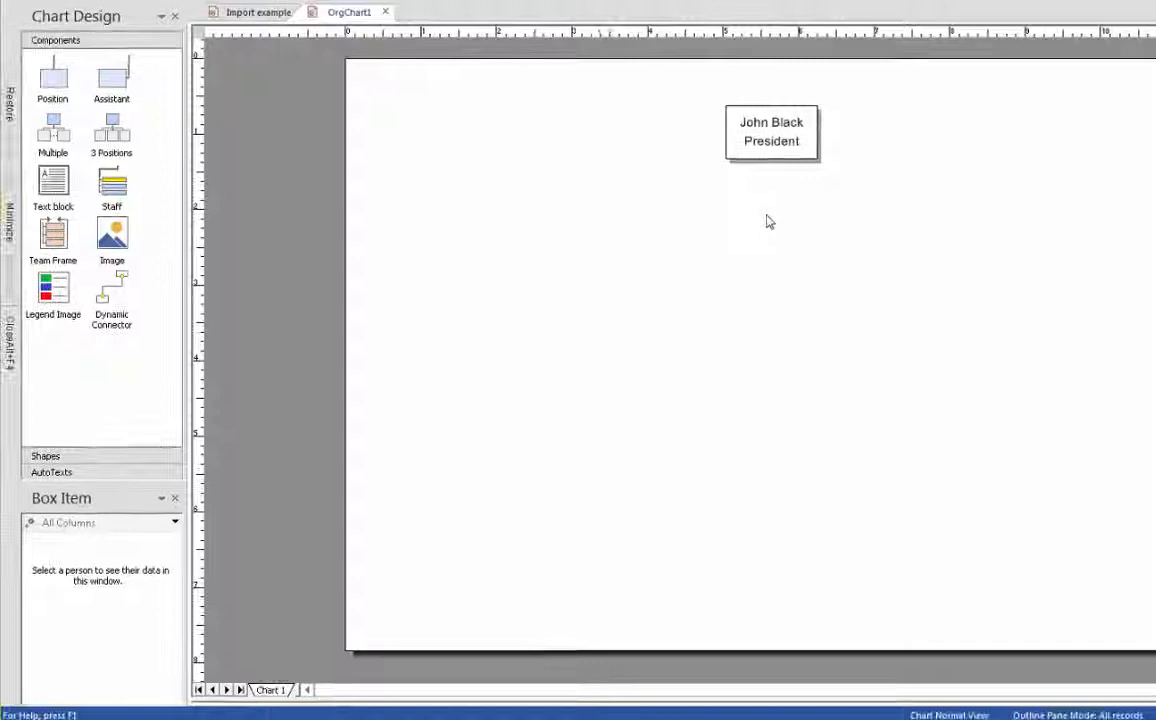
{"action": "mouse_move", "coordinate": [744, 298]}
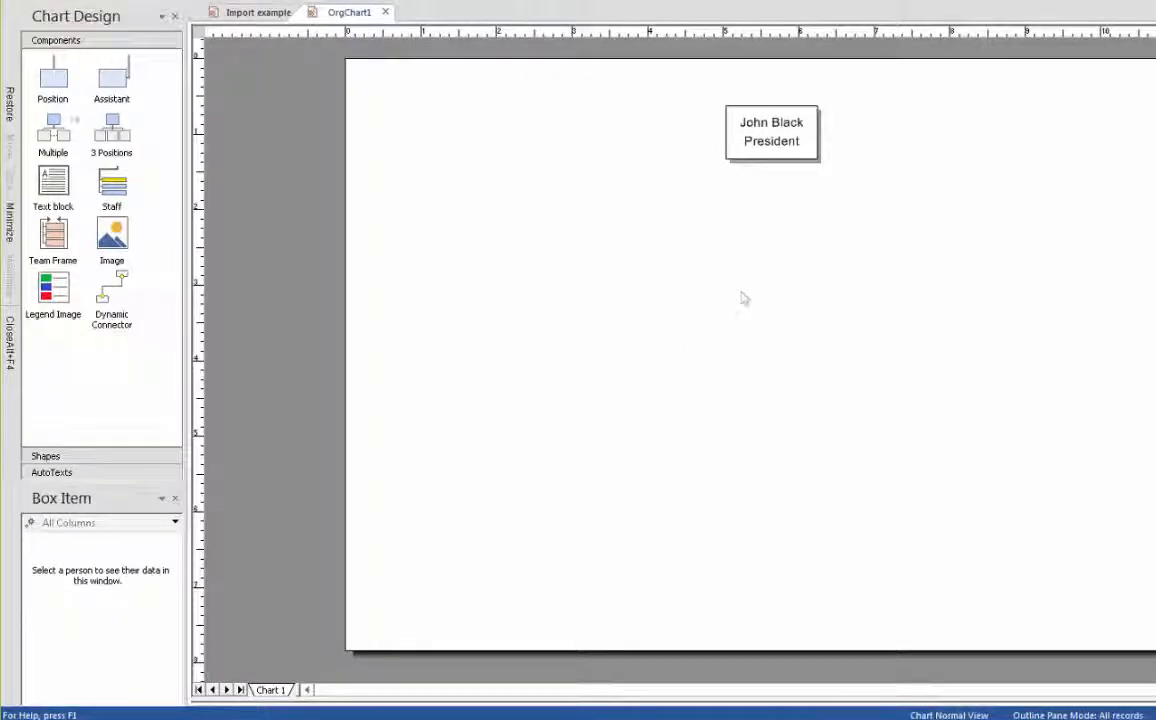
{"action": "left_click", "coordinate": [52, 80]}
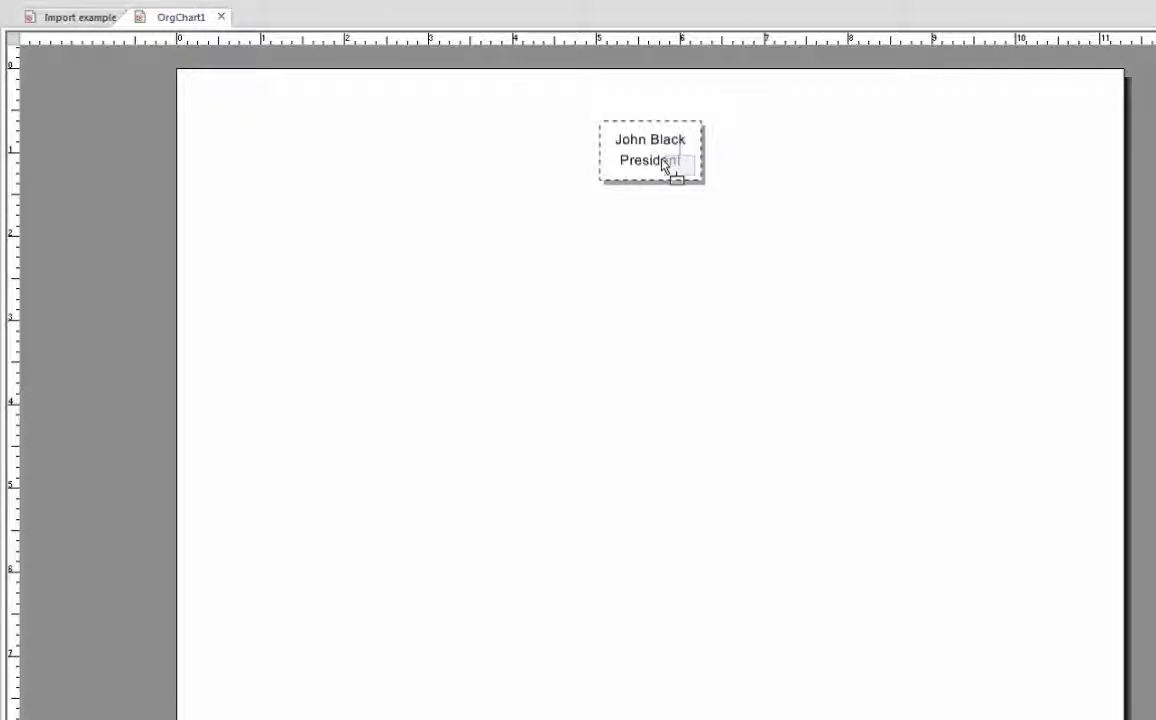
Step: Add a subordinate box under John Black reading Mary Smith, VP Marketing
{"action": "left_click", "coordinate": [682, 172]}
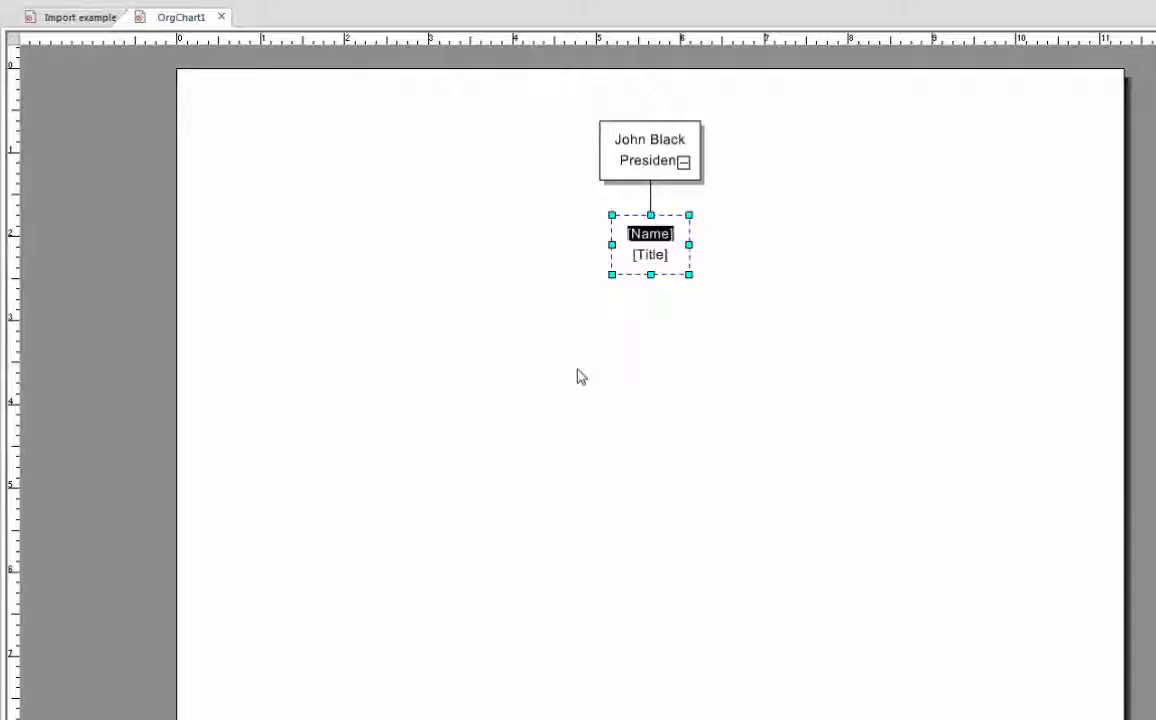
{"action": "type", "text": "Ma"}
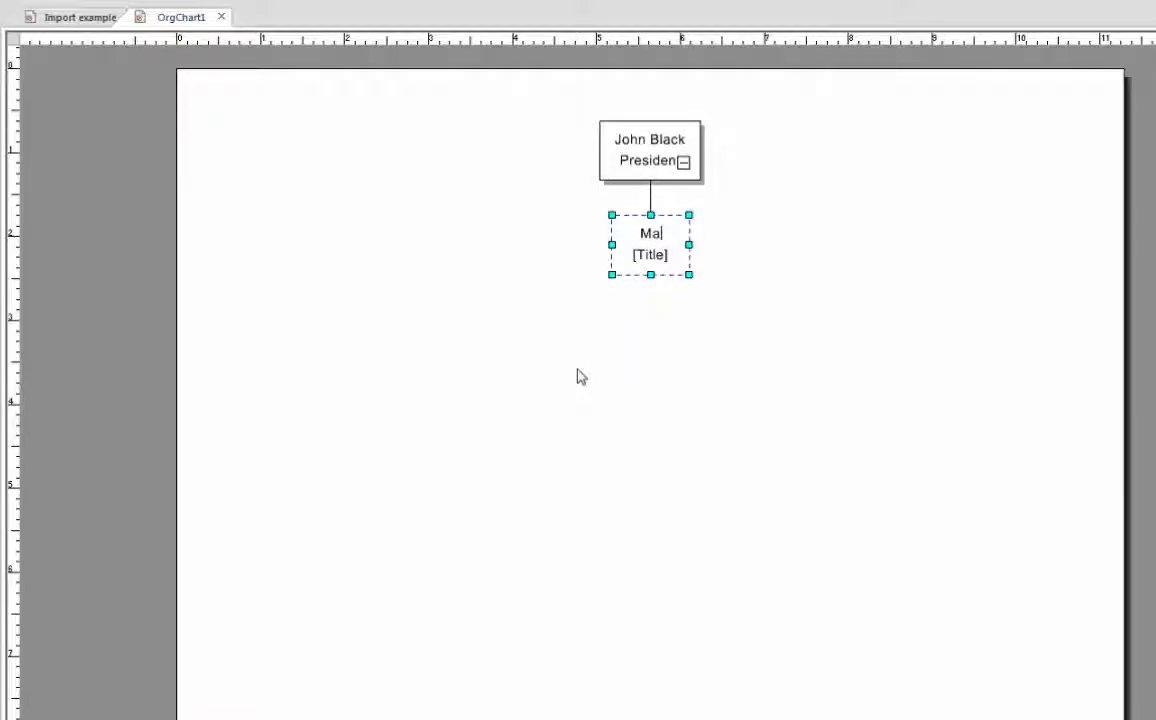
{"action": "type", "text": "ry Smith"}
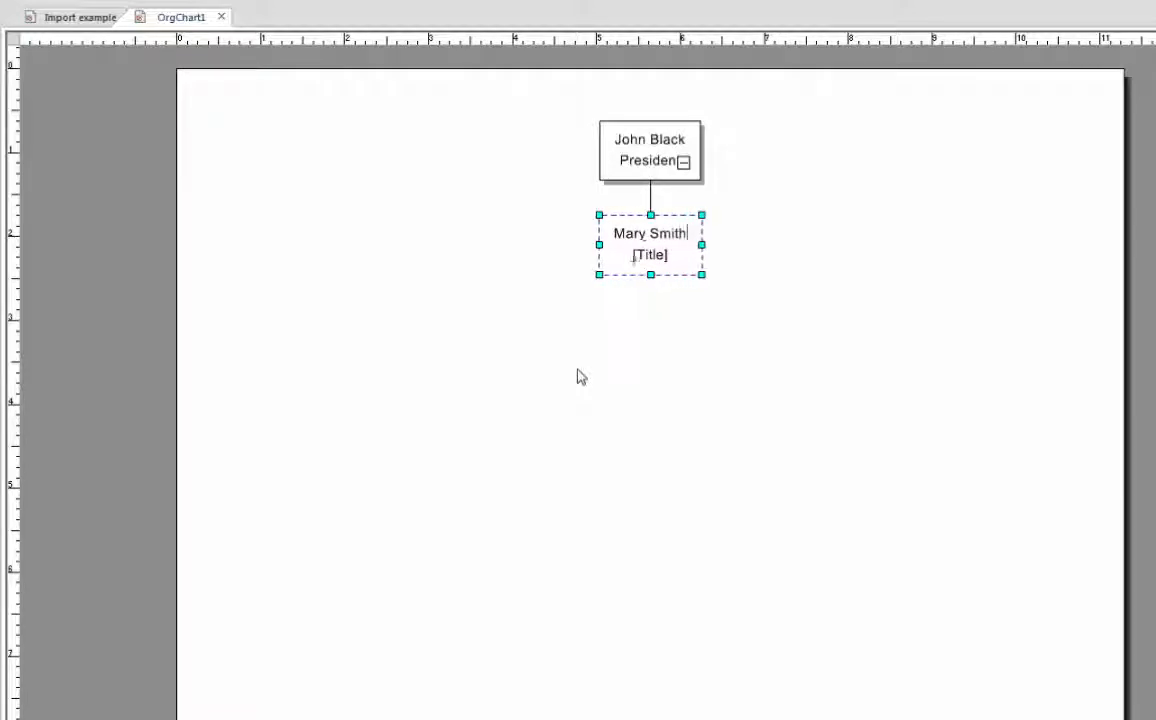
{"action": "type", "text": "VP Marketing"}
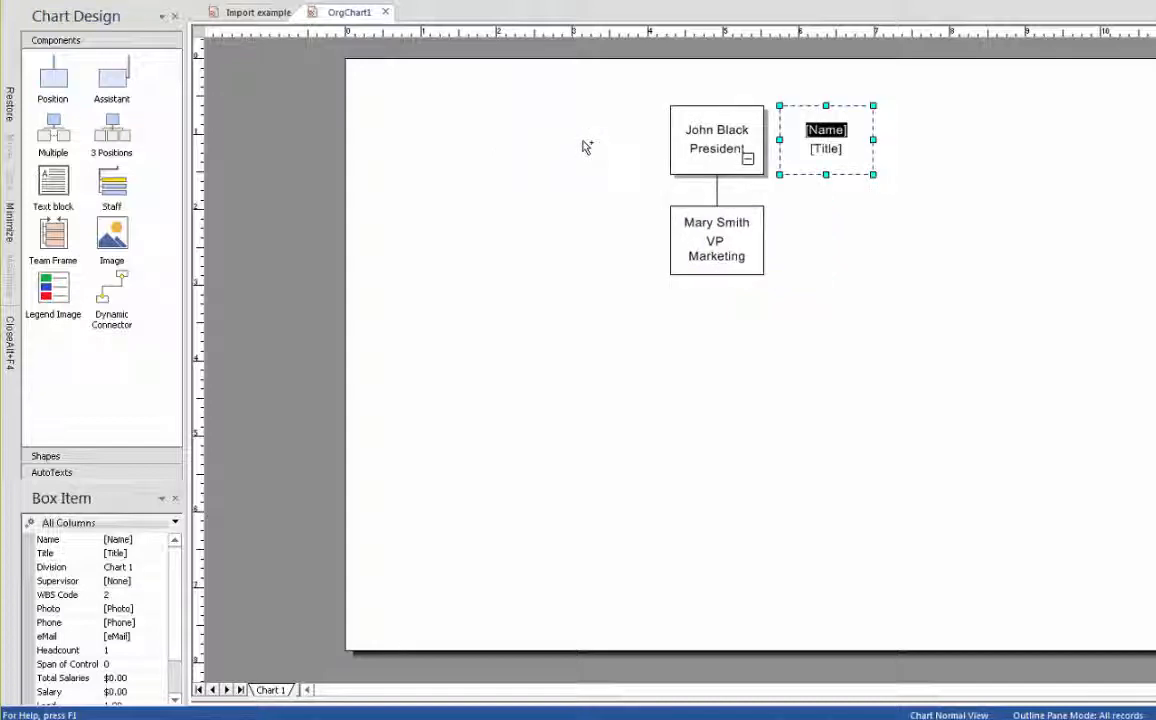
{"action": "mouse_move", "coordinate": [850, 304]}
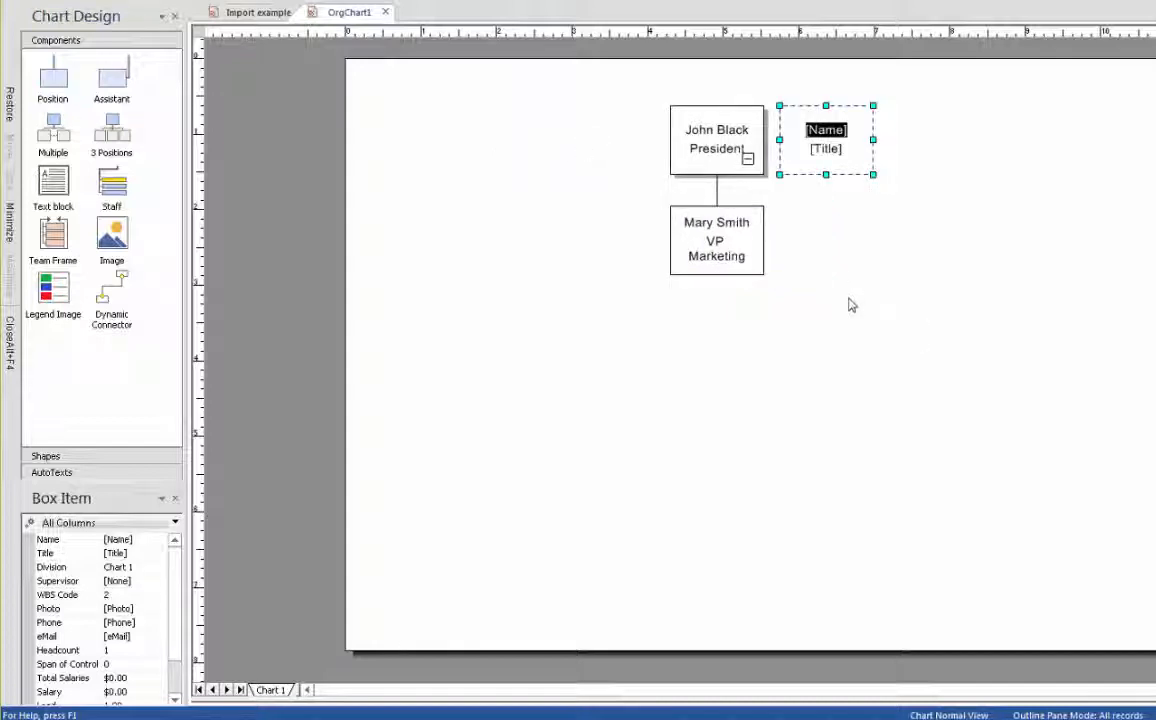
{"action": "mouse_move", "coordinate": [804, 176]}
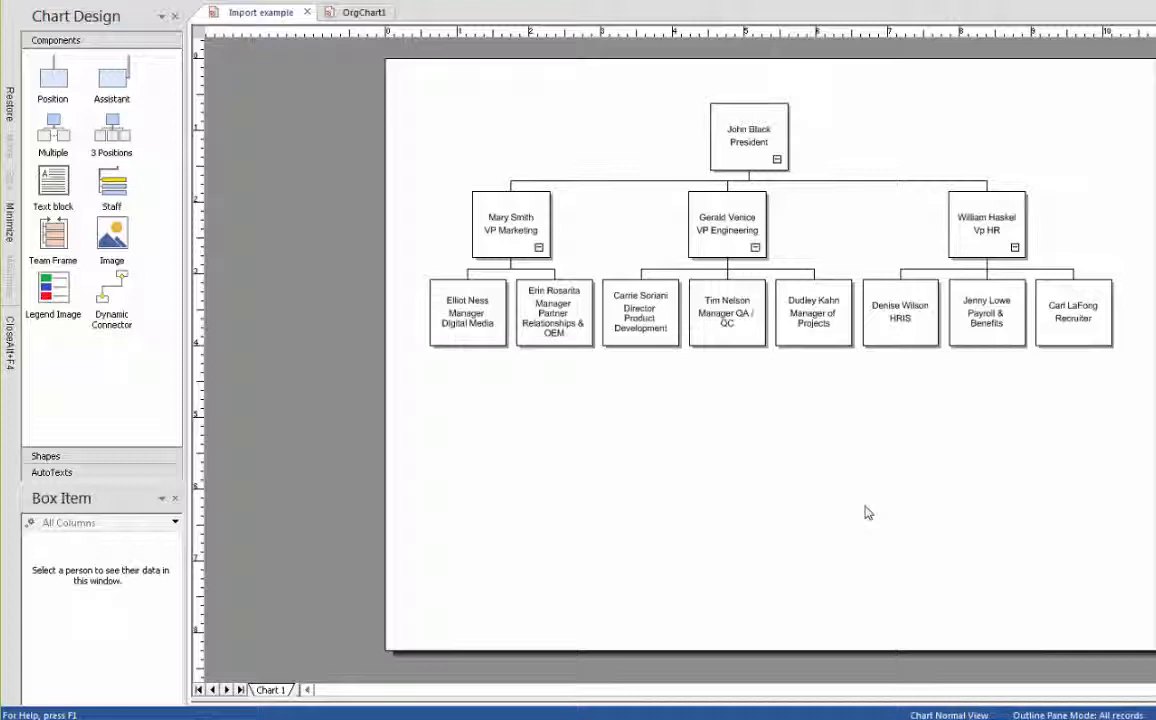
{"action": "mouse_move", "coordinate": [920, 668]}
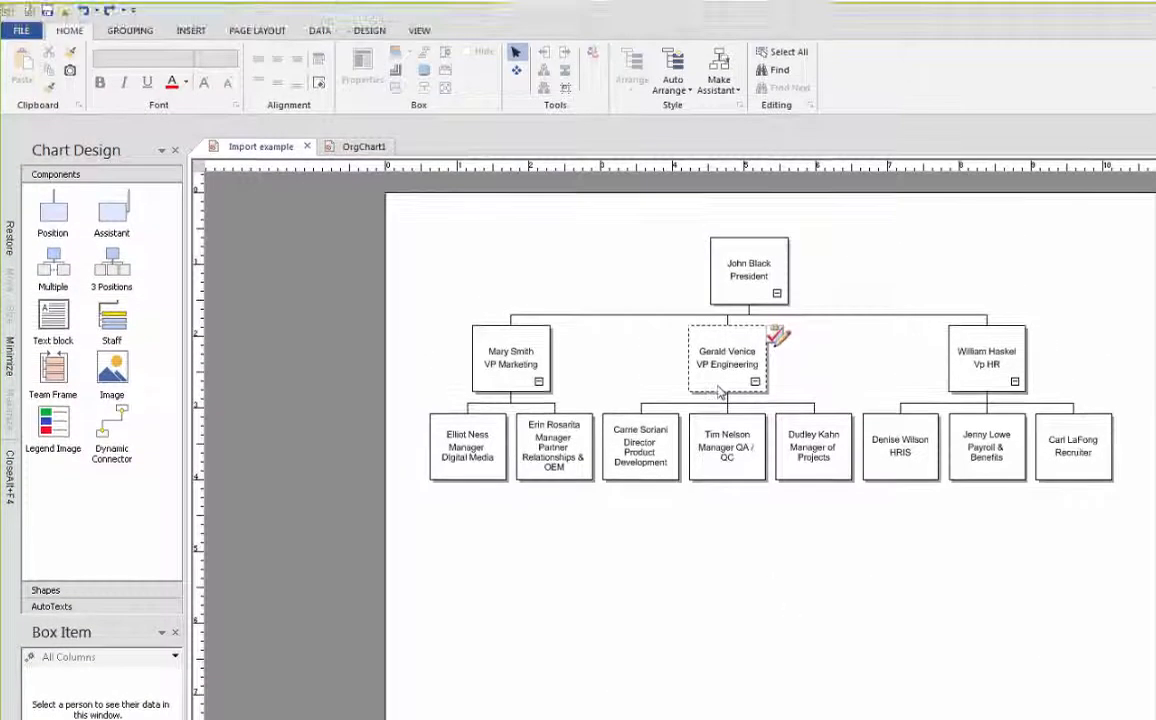
{"action": "left_click", "coordinate": [728, 360]}
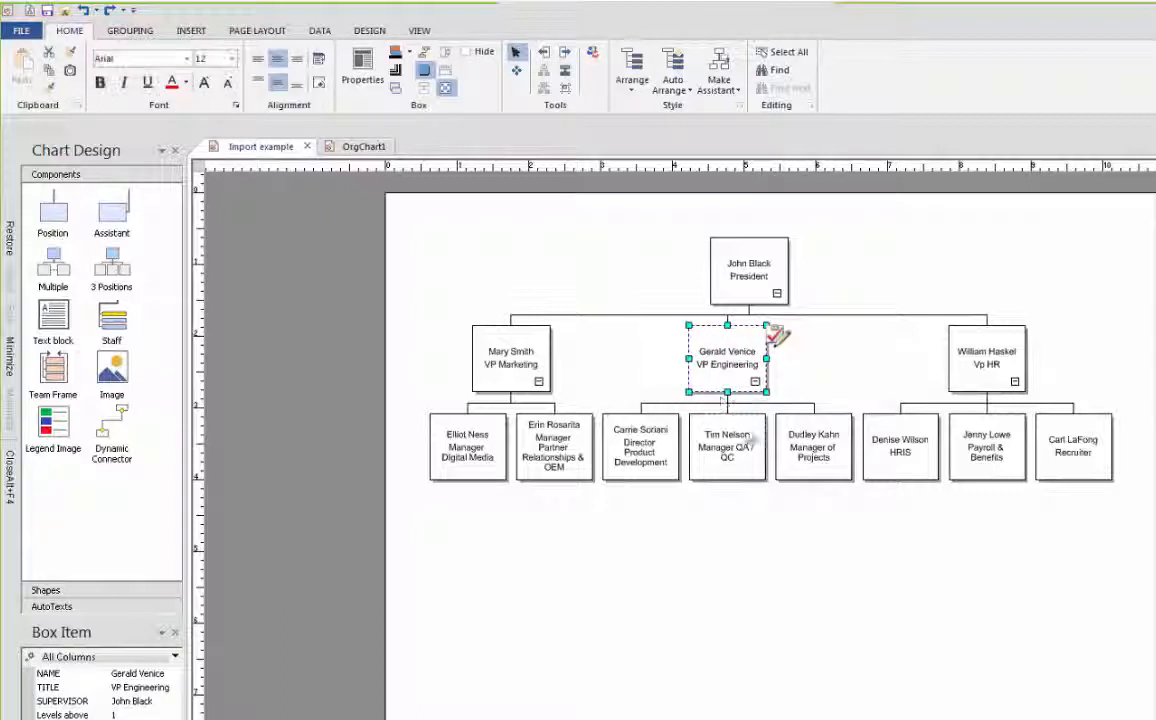
{"action": "mouse_move", "coordinate": [632, 70]}
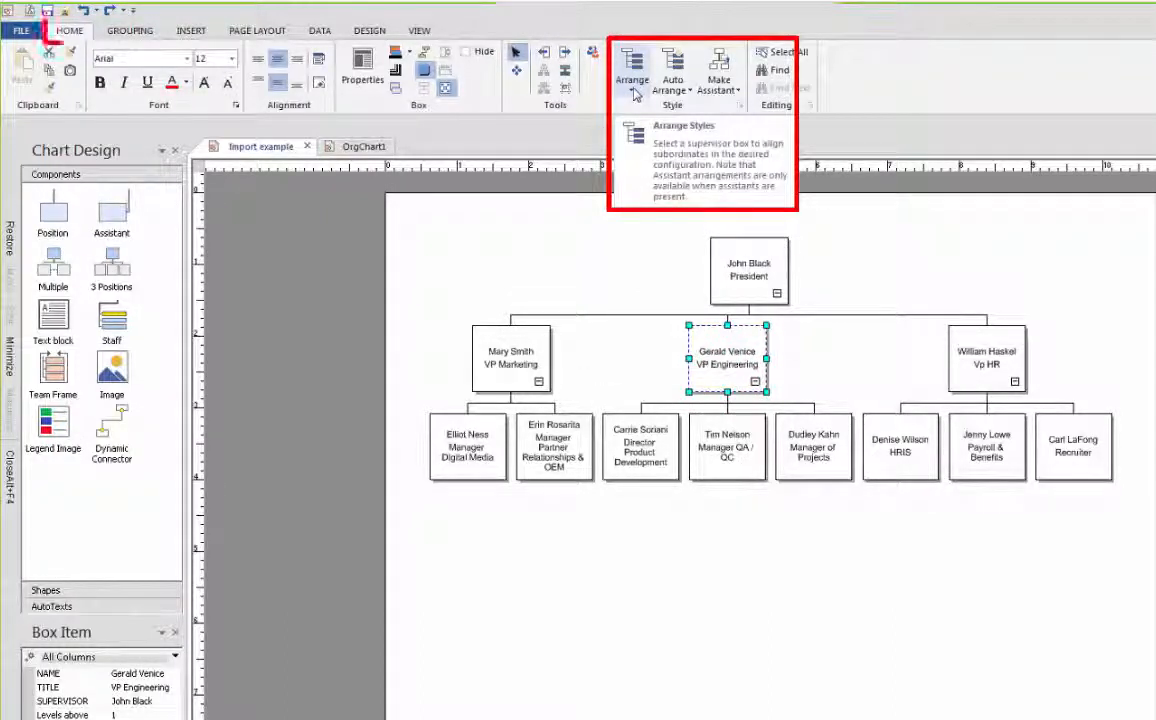
{"action": "left_click", "coordinate": [632, 68]}
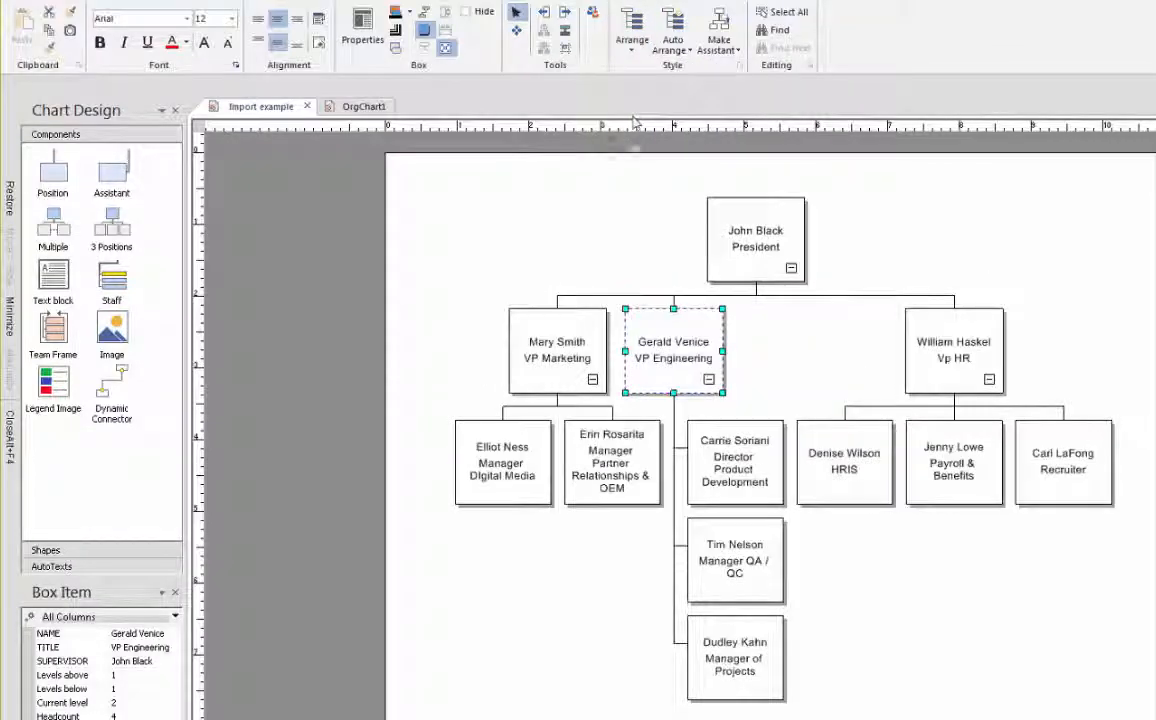
{"action": "left_click", "coordinate": [952, 350]}
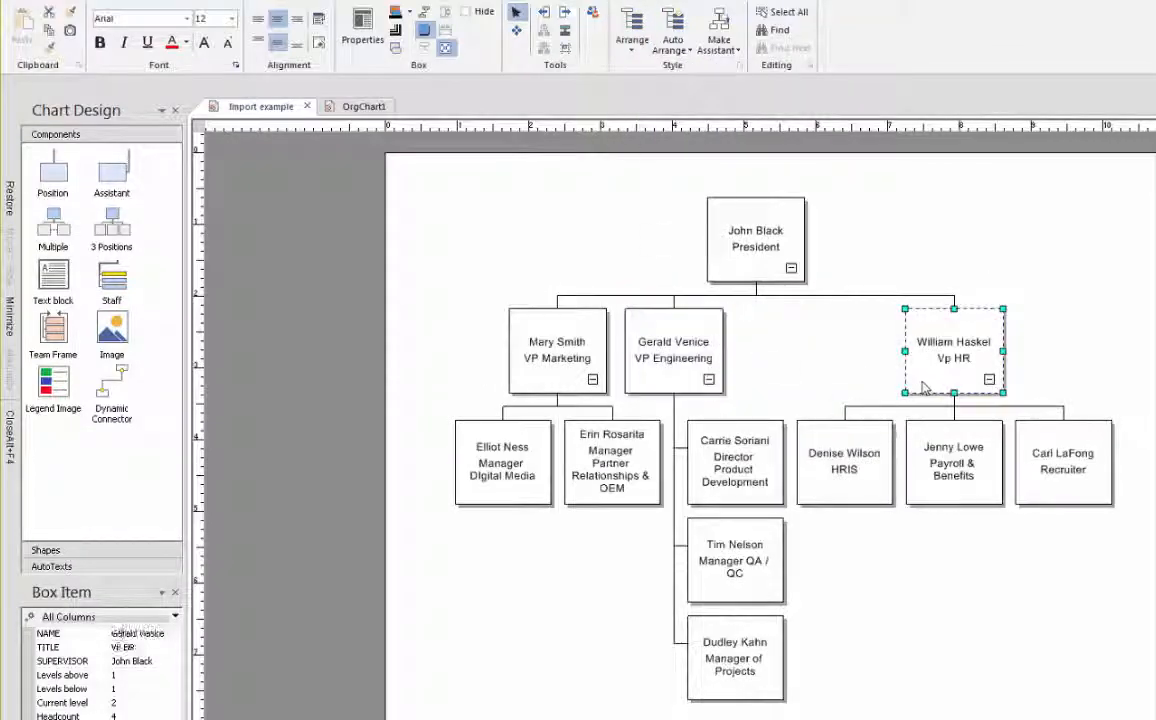
{"action": "left_click", "coordinate": [632, 30]}
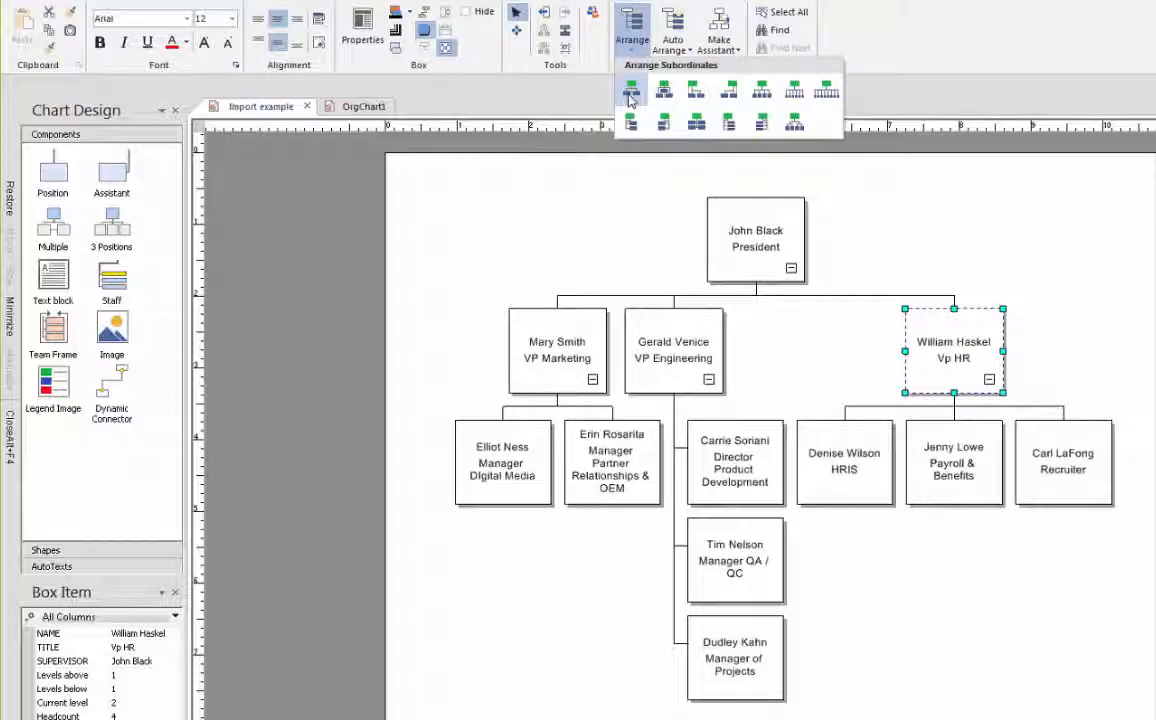
{"action": "left_click", "coordinate": [632, 90]}
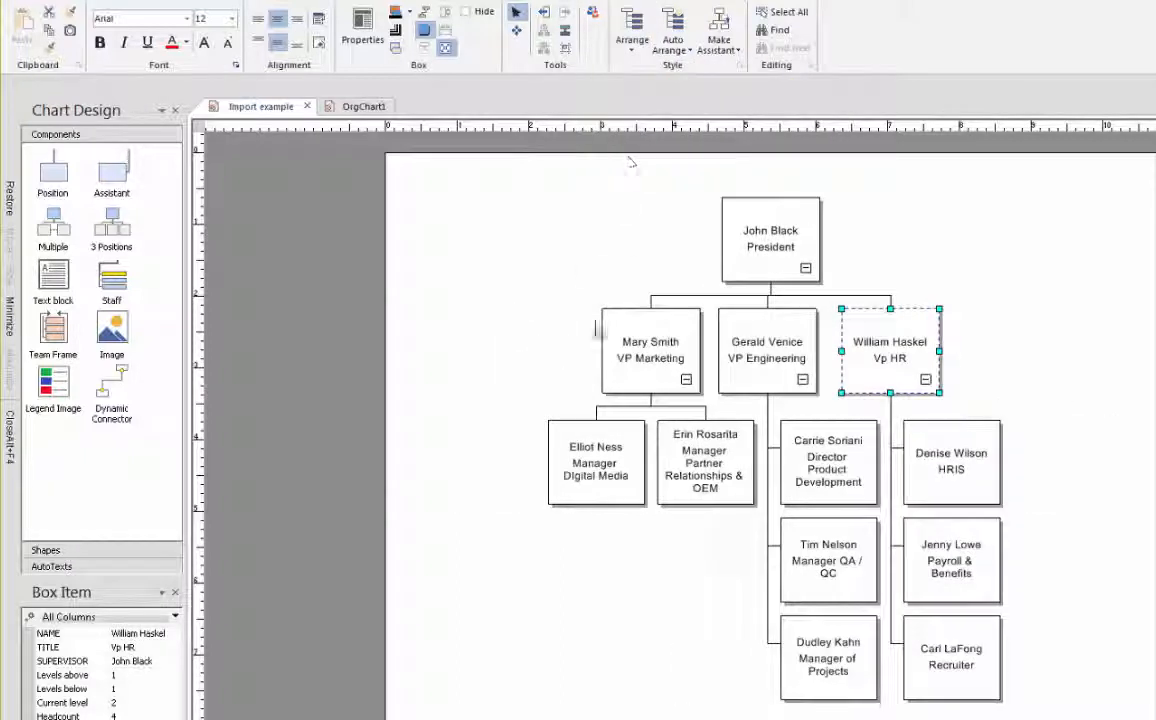
{"action": "left_click", "coordinate": [650, 350]}
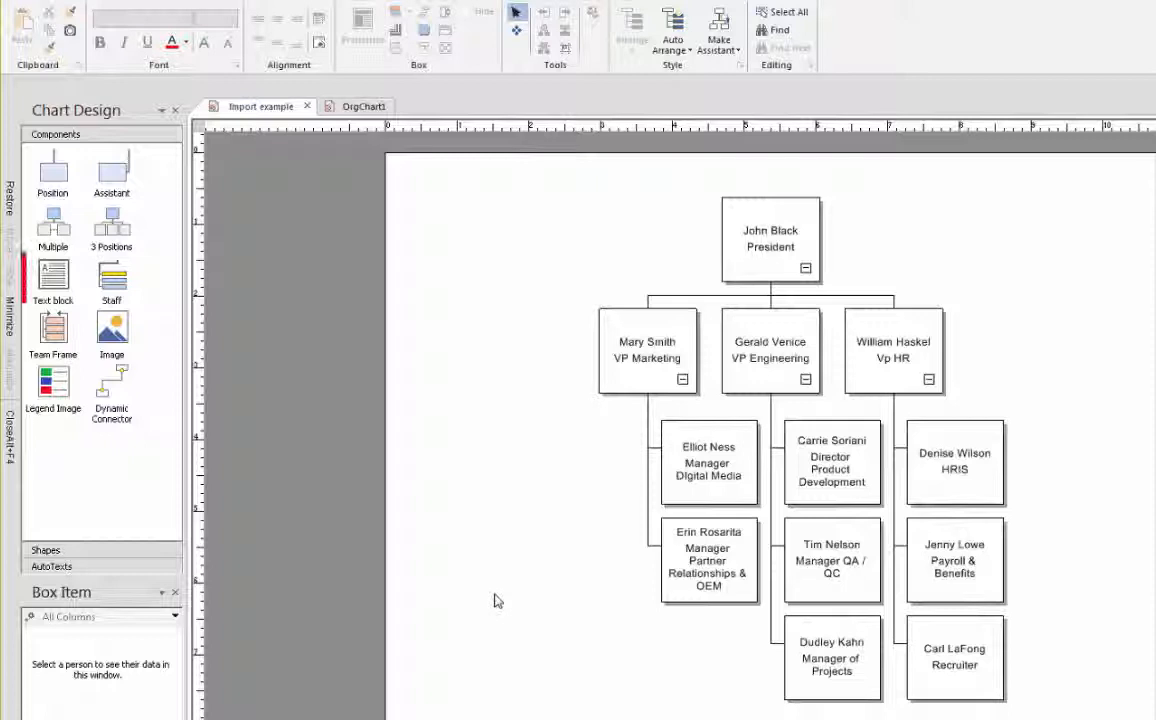
Step: Add a text block reading 'Sierra Corporation' at the top left and select its text
{"action": "left_click", "coordinate": [52, 280]}
{"action": "type", "text": "Sierra Corporation"}
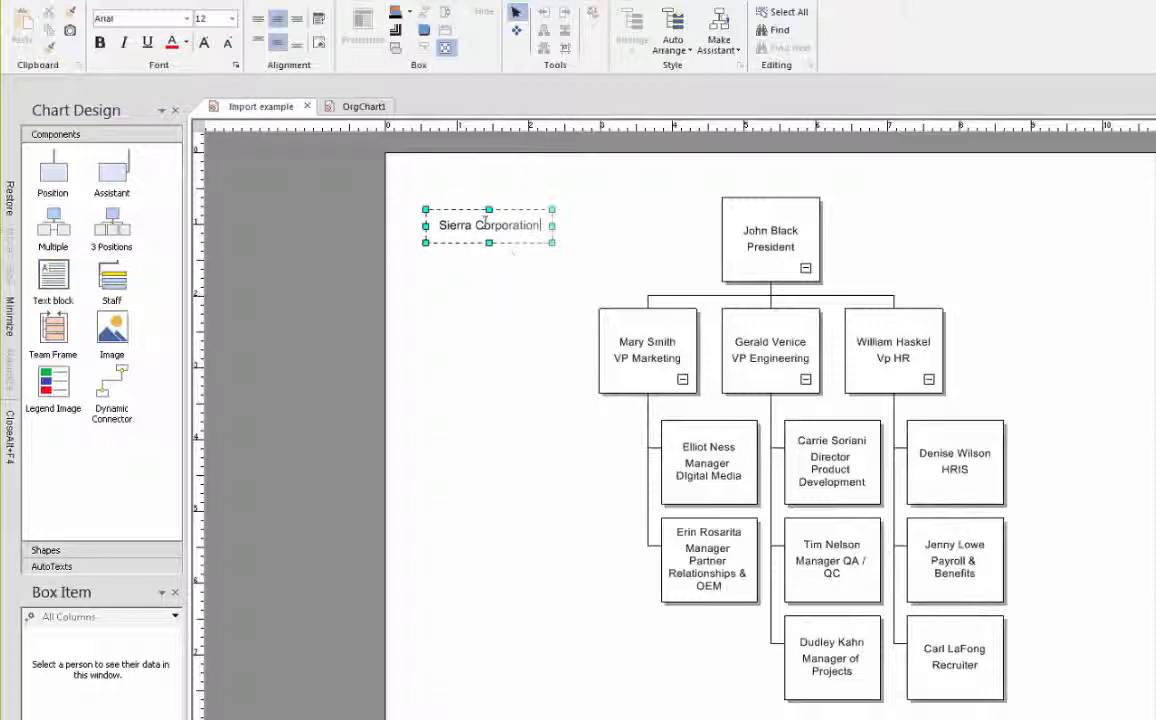
{"action": "double_click", "coordinate": [488, 224]}
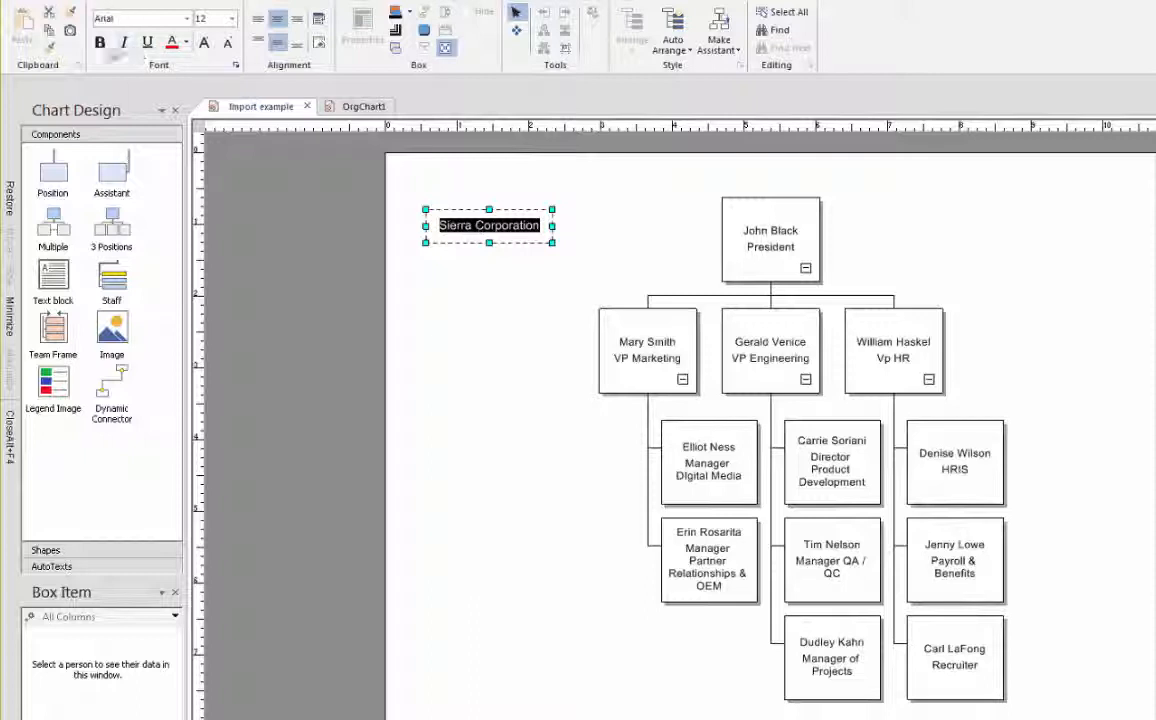
{"action": "mouse_move", "coordinate": [204, 42]}
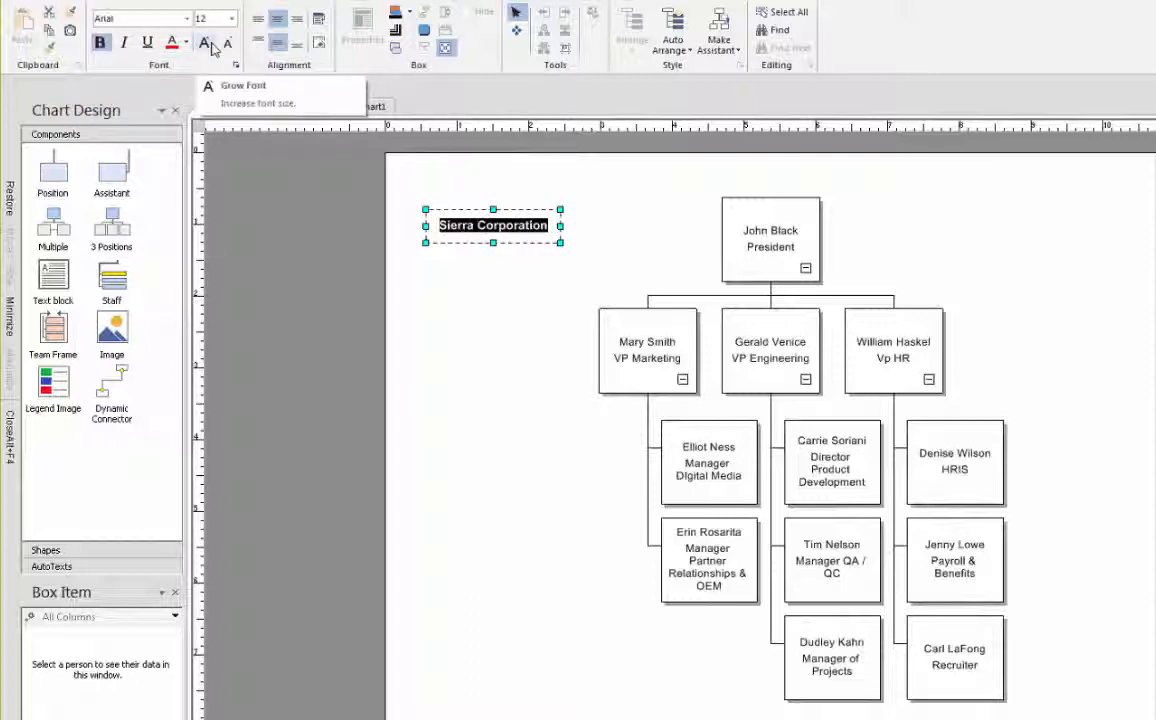
Step: Make the Sierra Corporation title larger and bold
{"action": "left_click", "coordinate": [204, 44]}
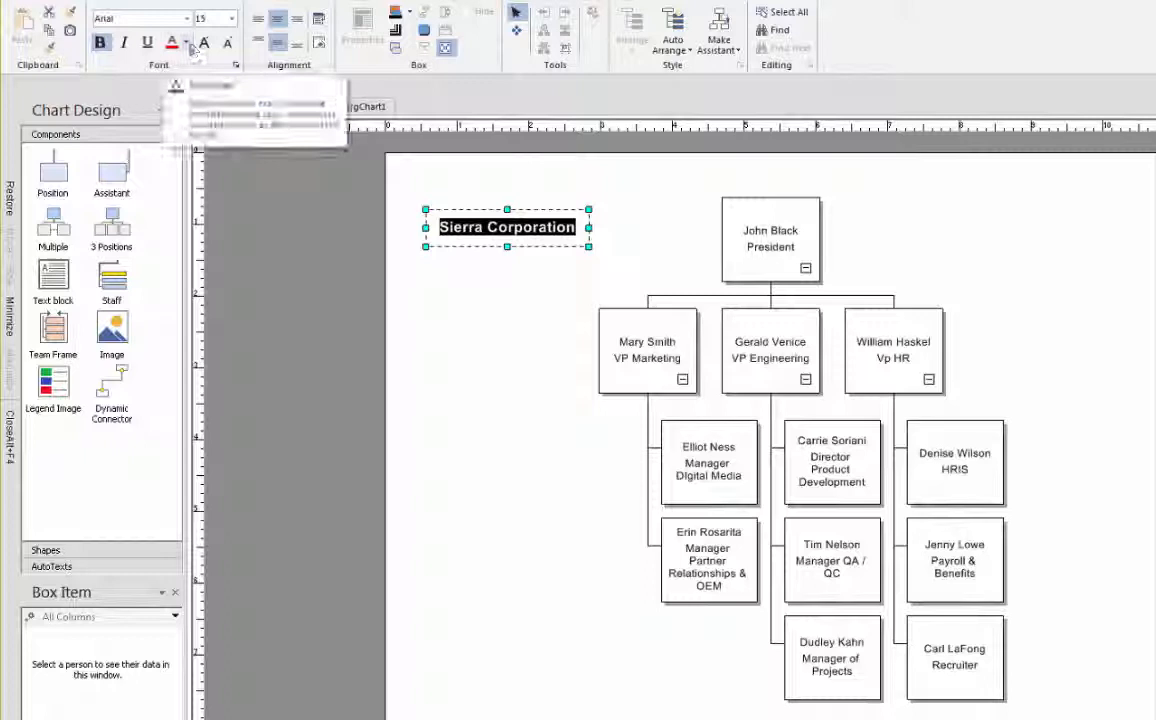
{"action": "left_click", "coordinate": [186, 48]}
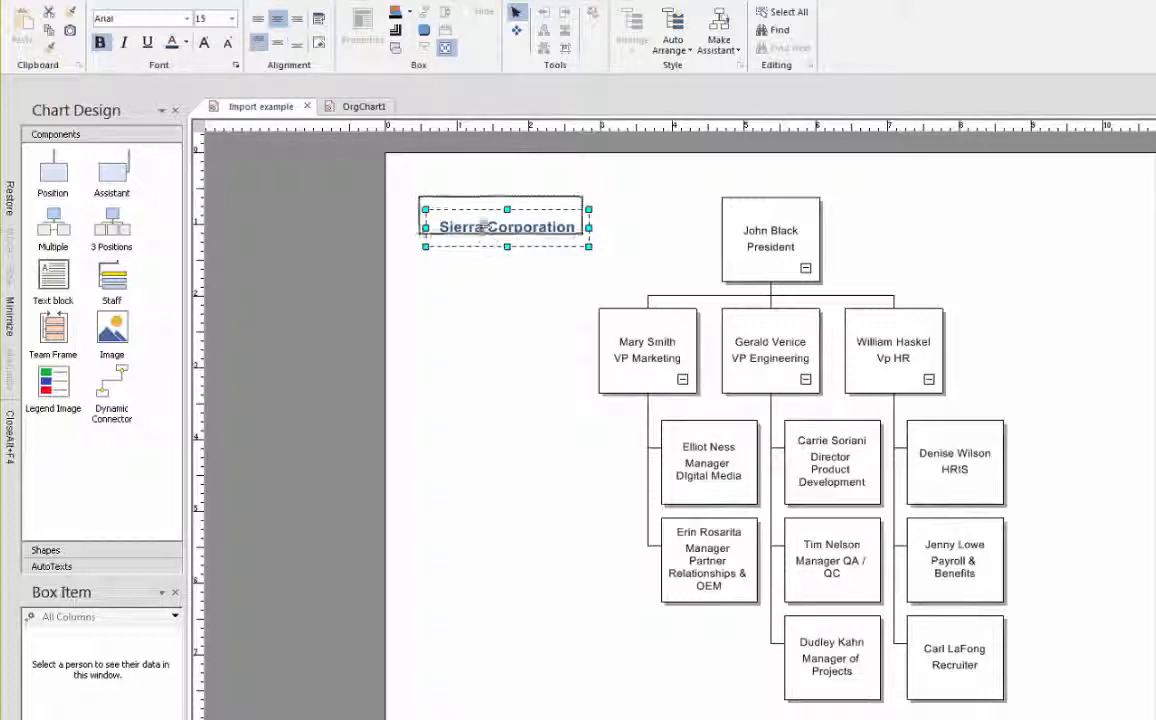
{"action": "left_click", "coordinate": [474, 404]}
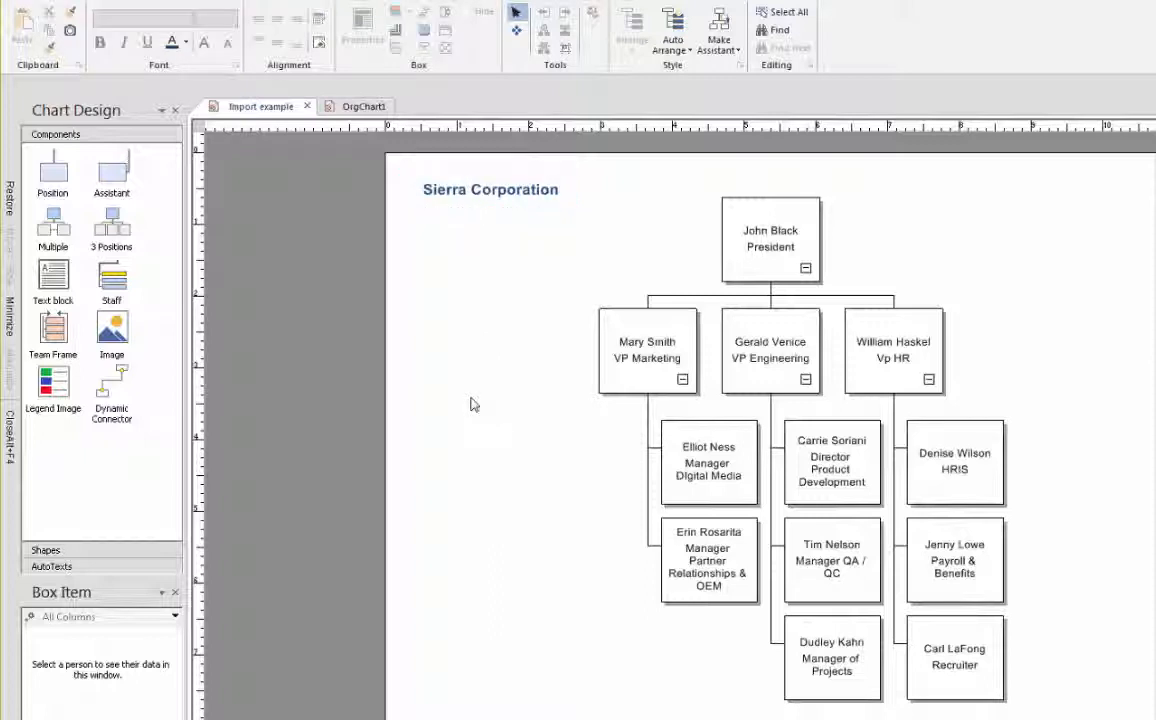
{"action": "mouse_move", "coordinate": [462, 574]}
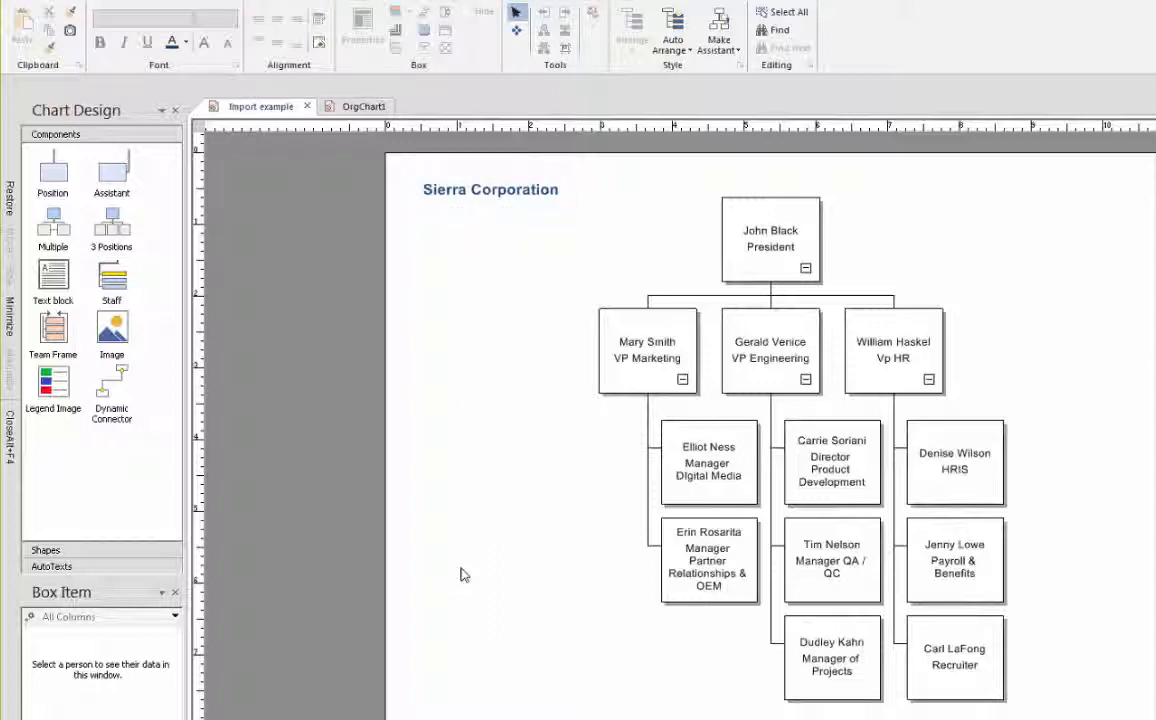